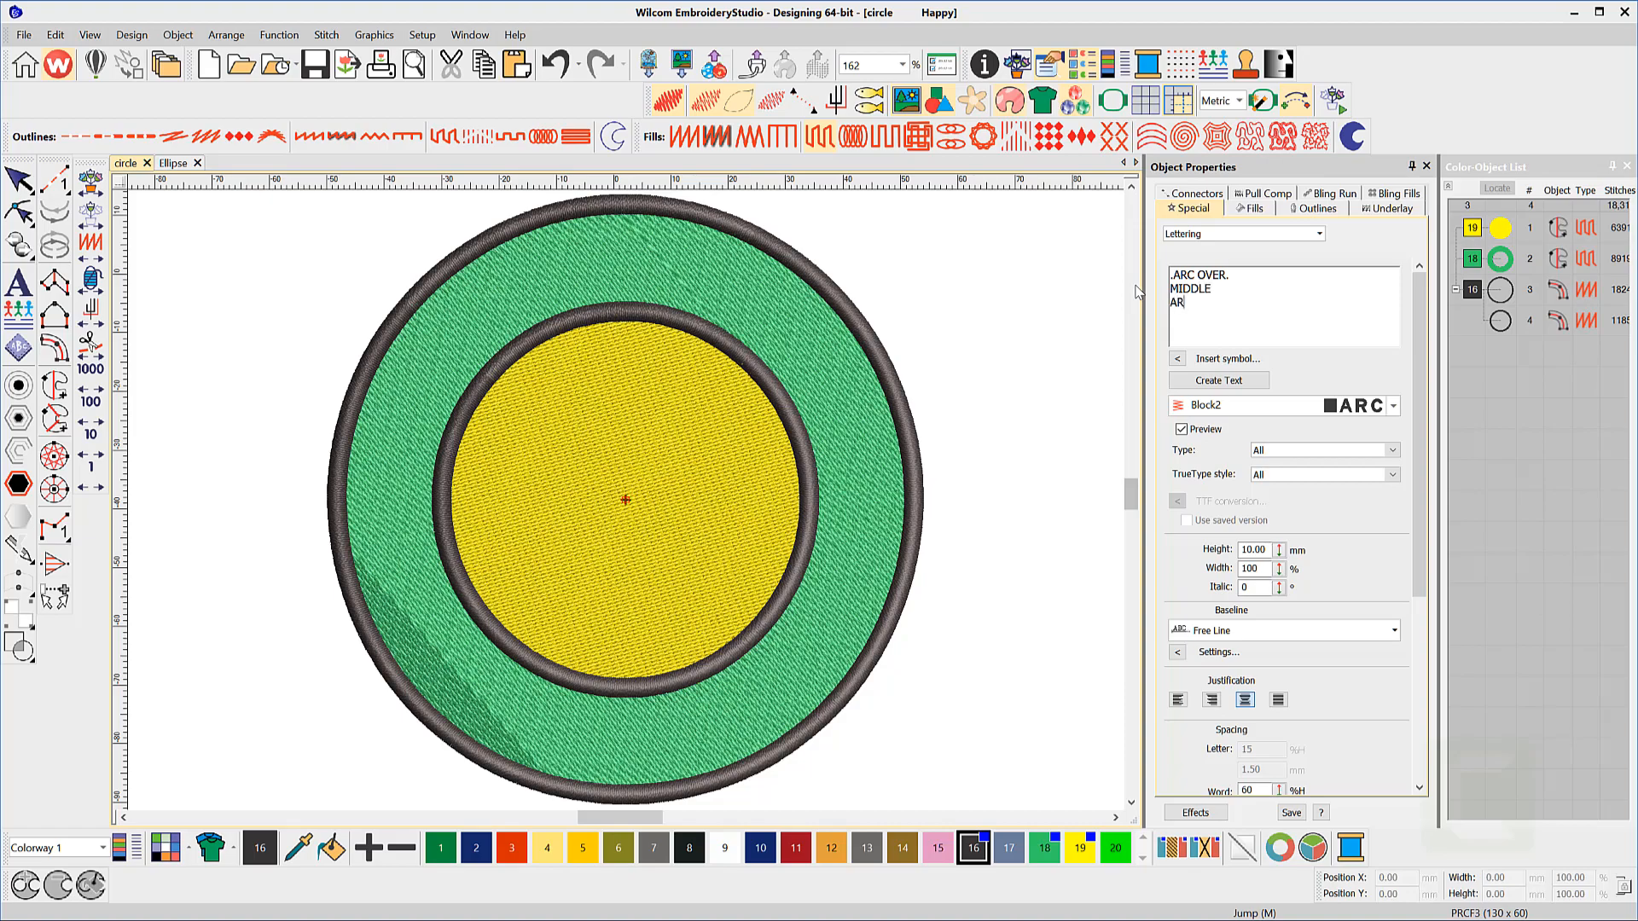
- Set the ARC OVER / MIDDLE / ARC UNDER lettering to a Predefined baseline
{"action": "left_click", "coordinate": [1395, 629]}
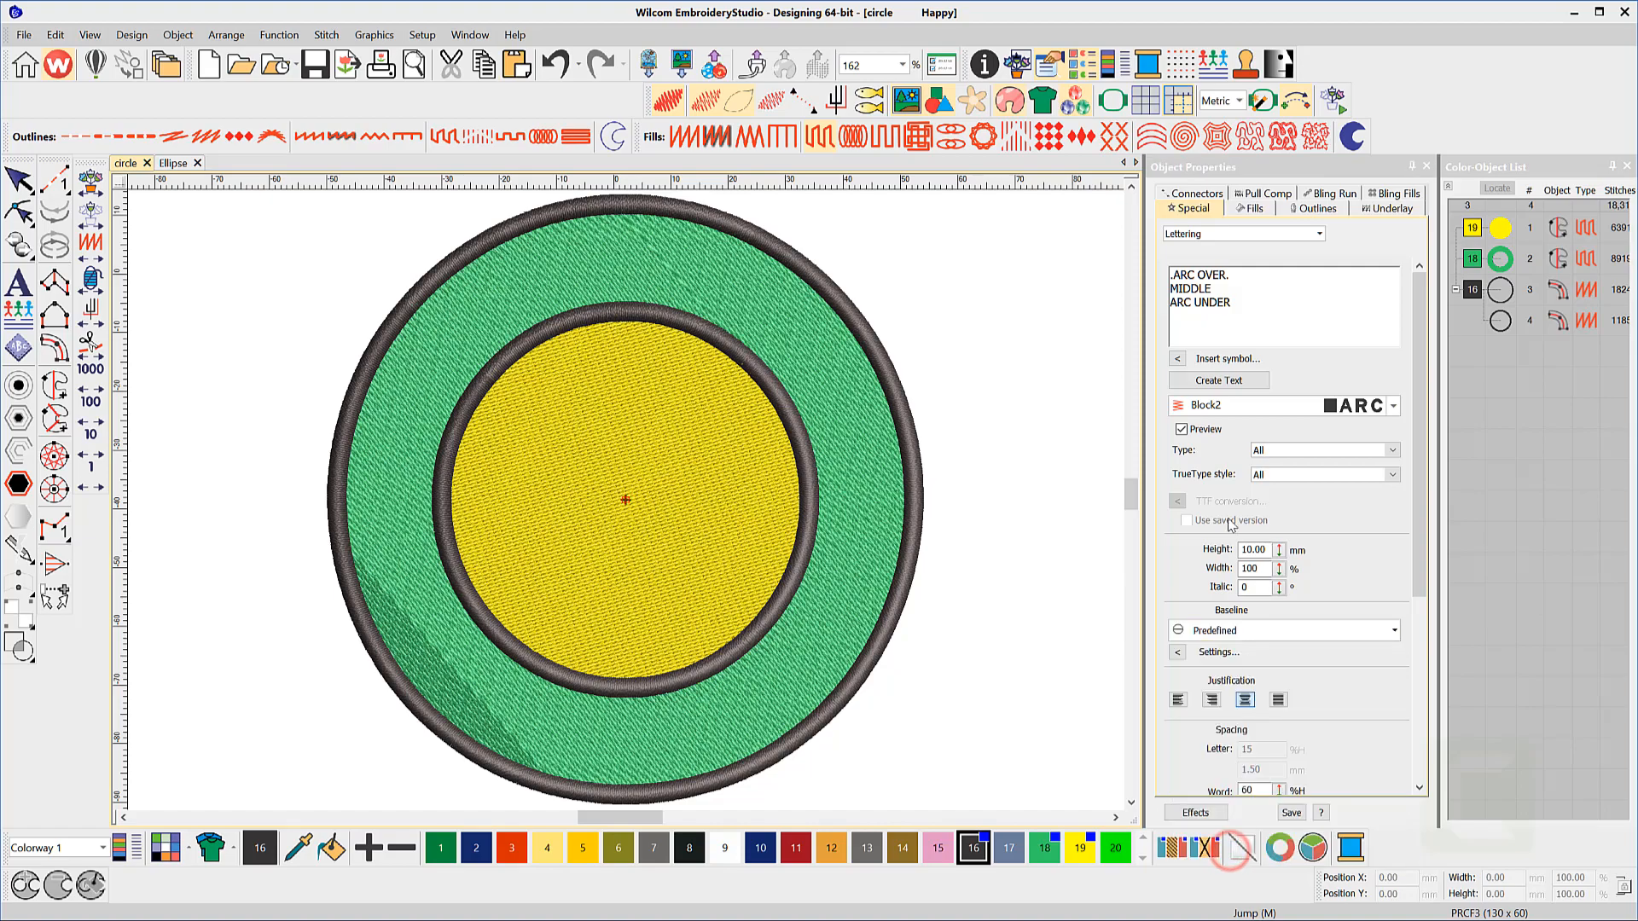
- Commit the three lettering lines with Create Text, ready to pick the badge centre
{"action": "left_click", "coordinate": [1218, 378]}
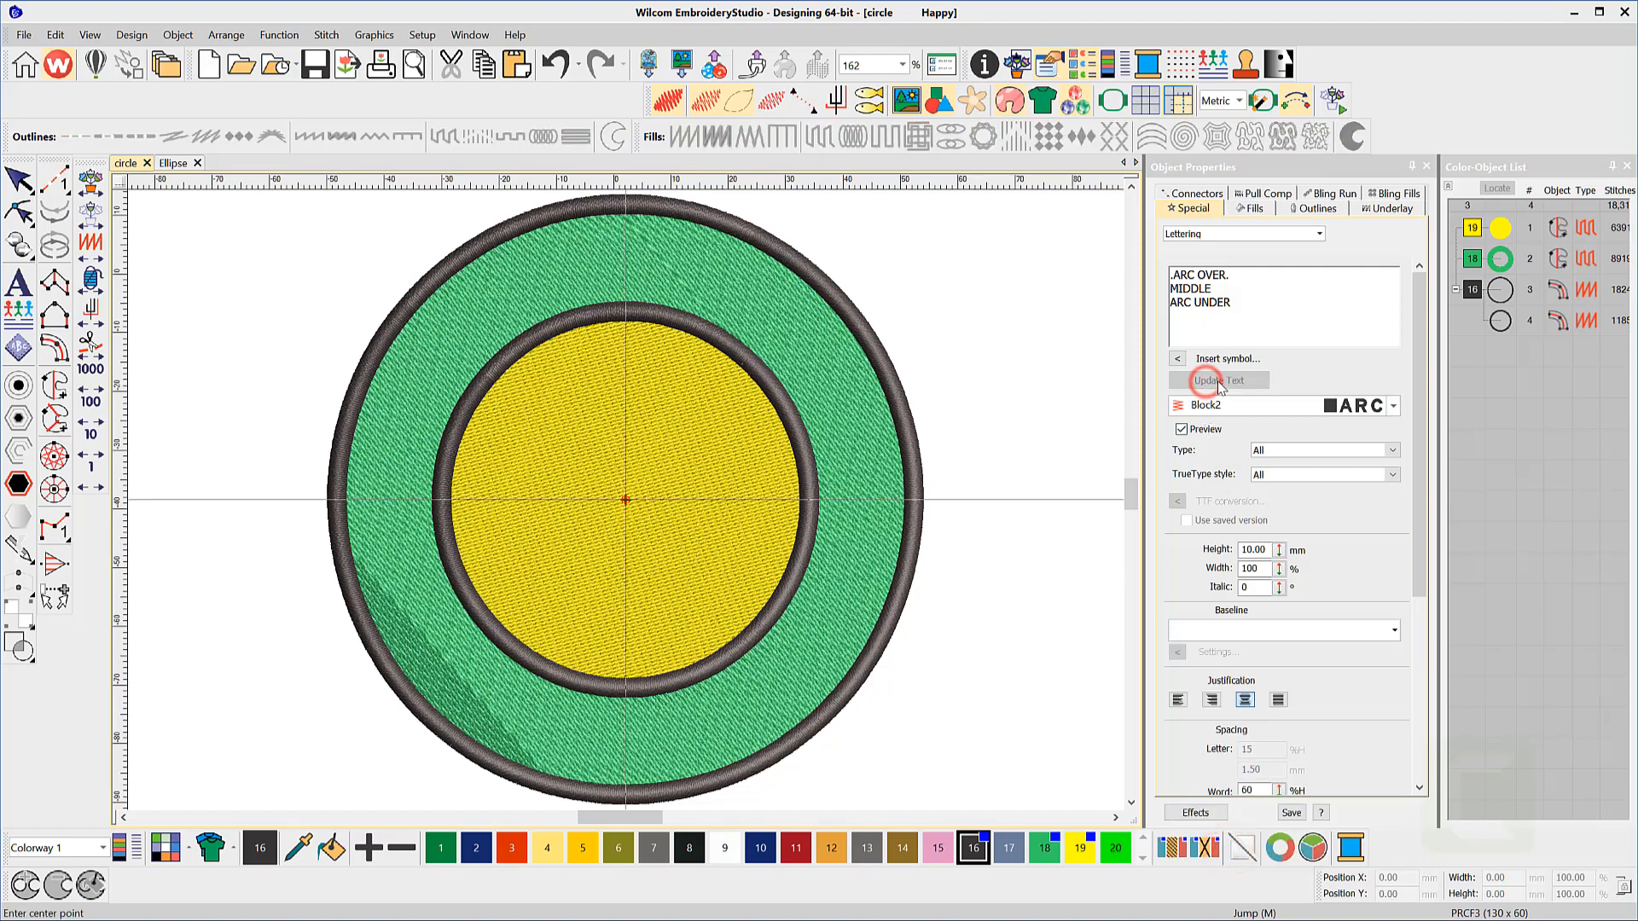
{"action": "left_click", "coordinate": [1218, 379]}
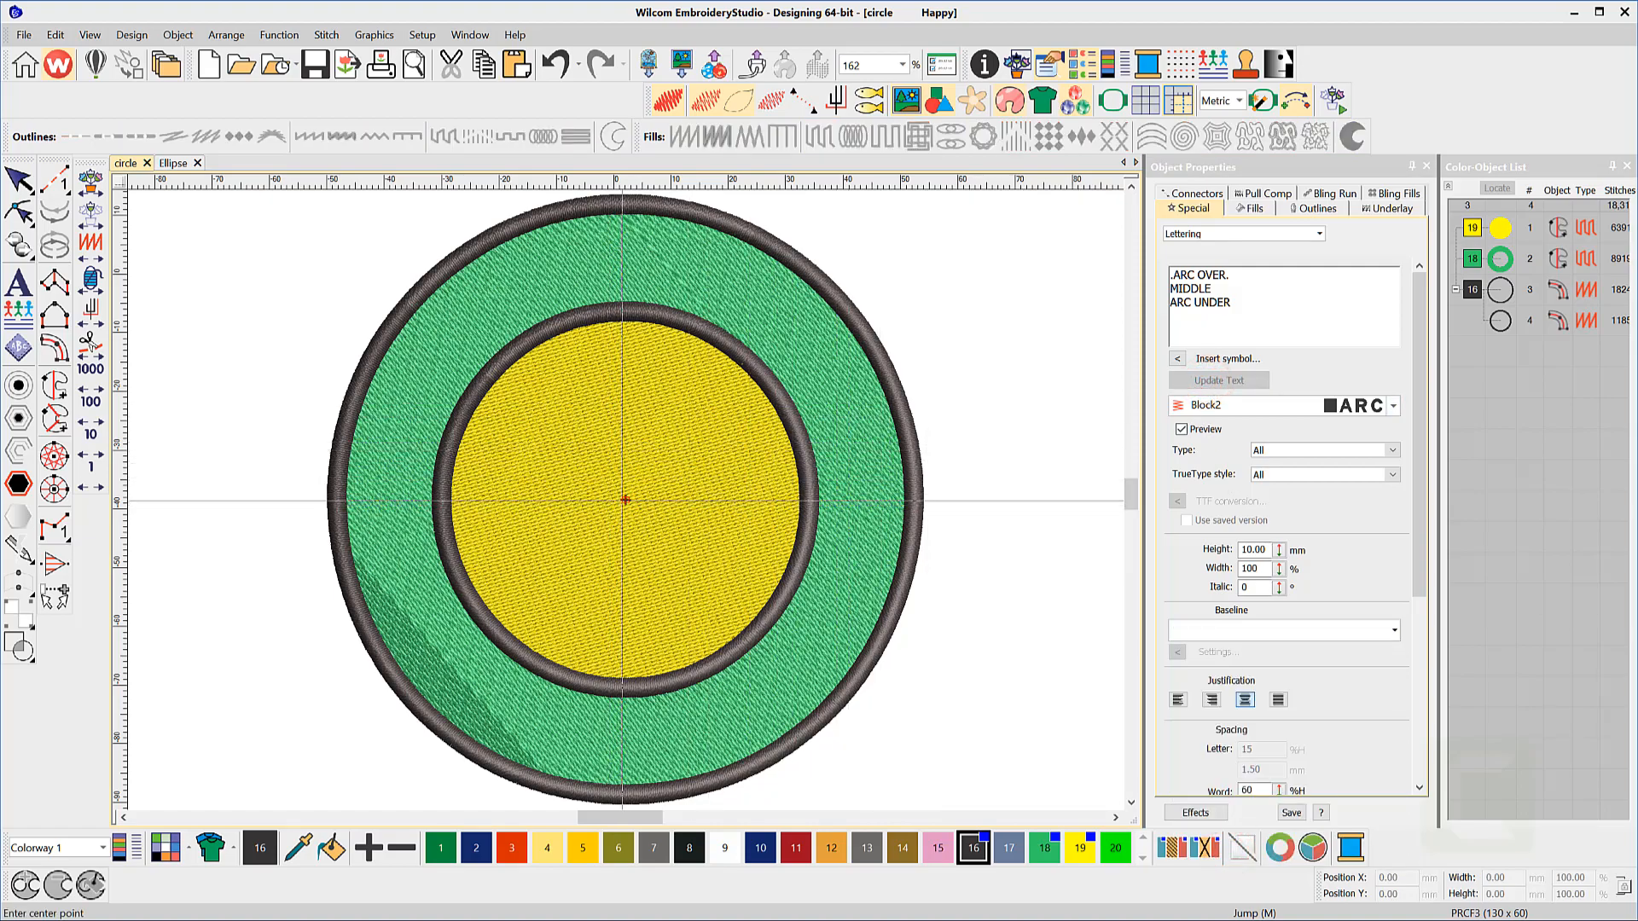
{"action": "key", "text": "ctrl"}
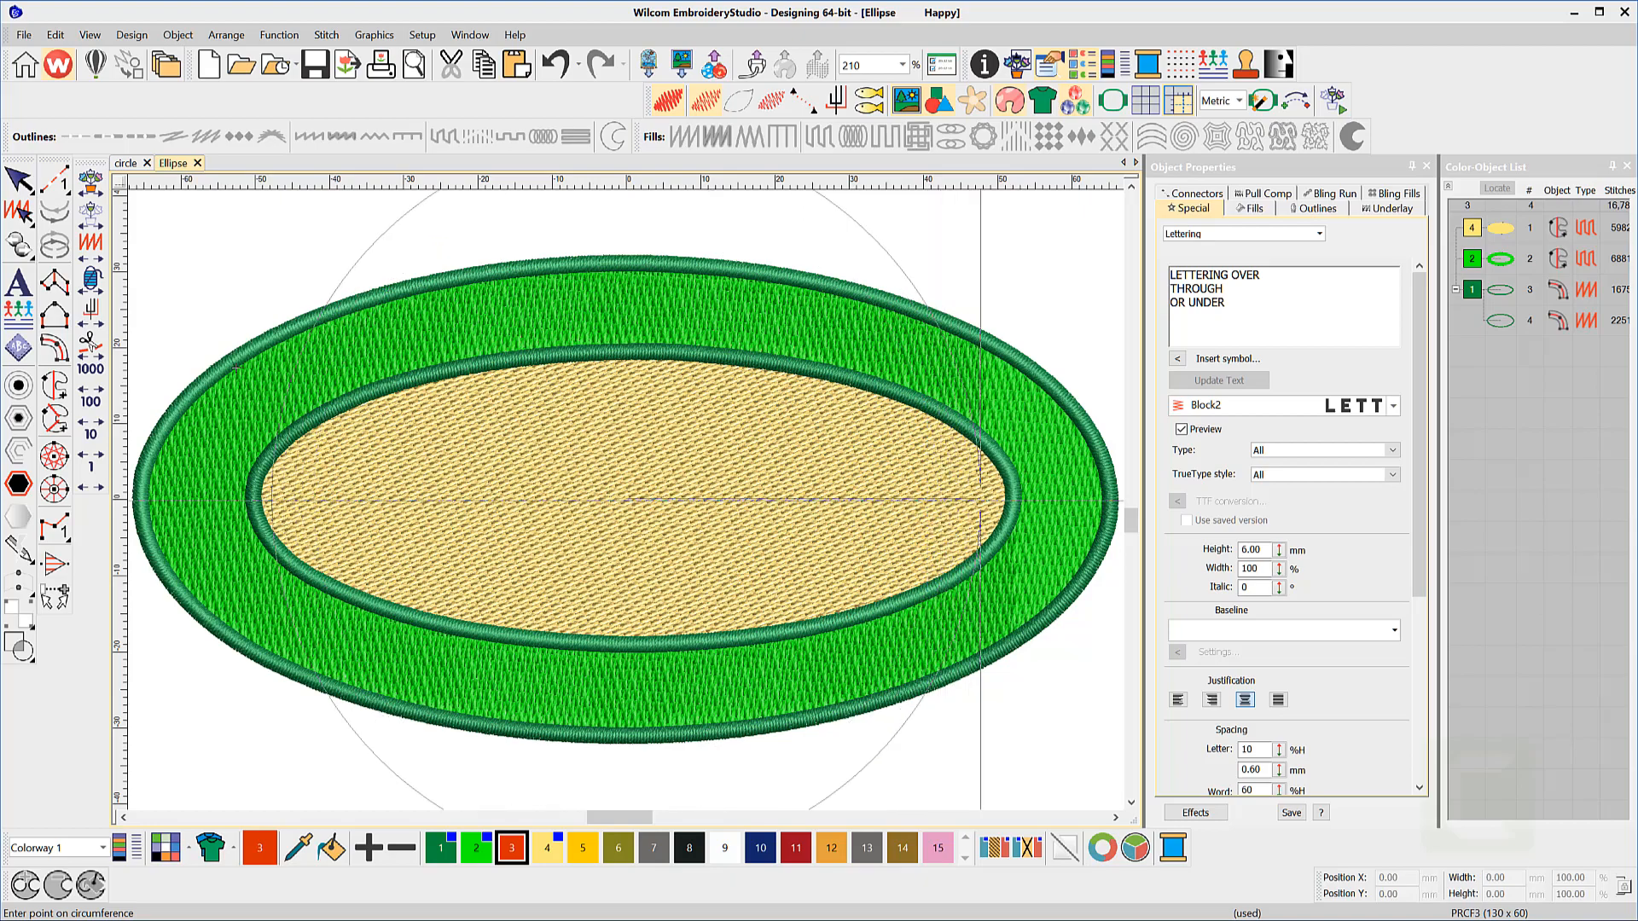
- Set the lettering's arc size with a point on the ellipse circumference
{"action": "left_click", "coordinate": [1031, 500]}
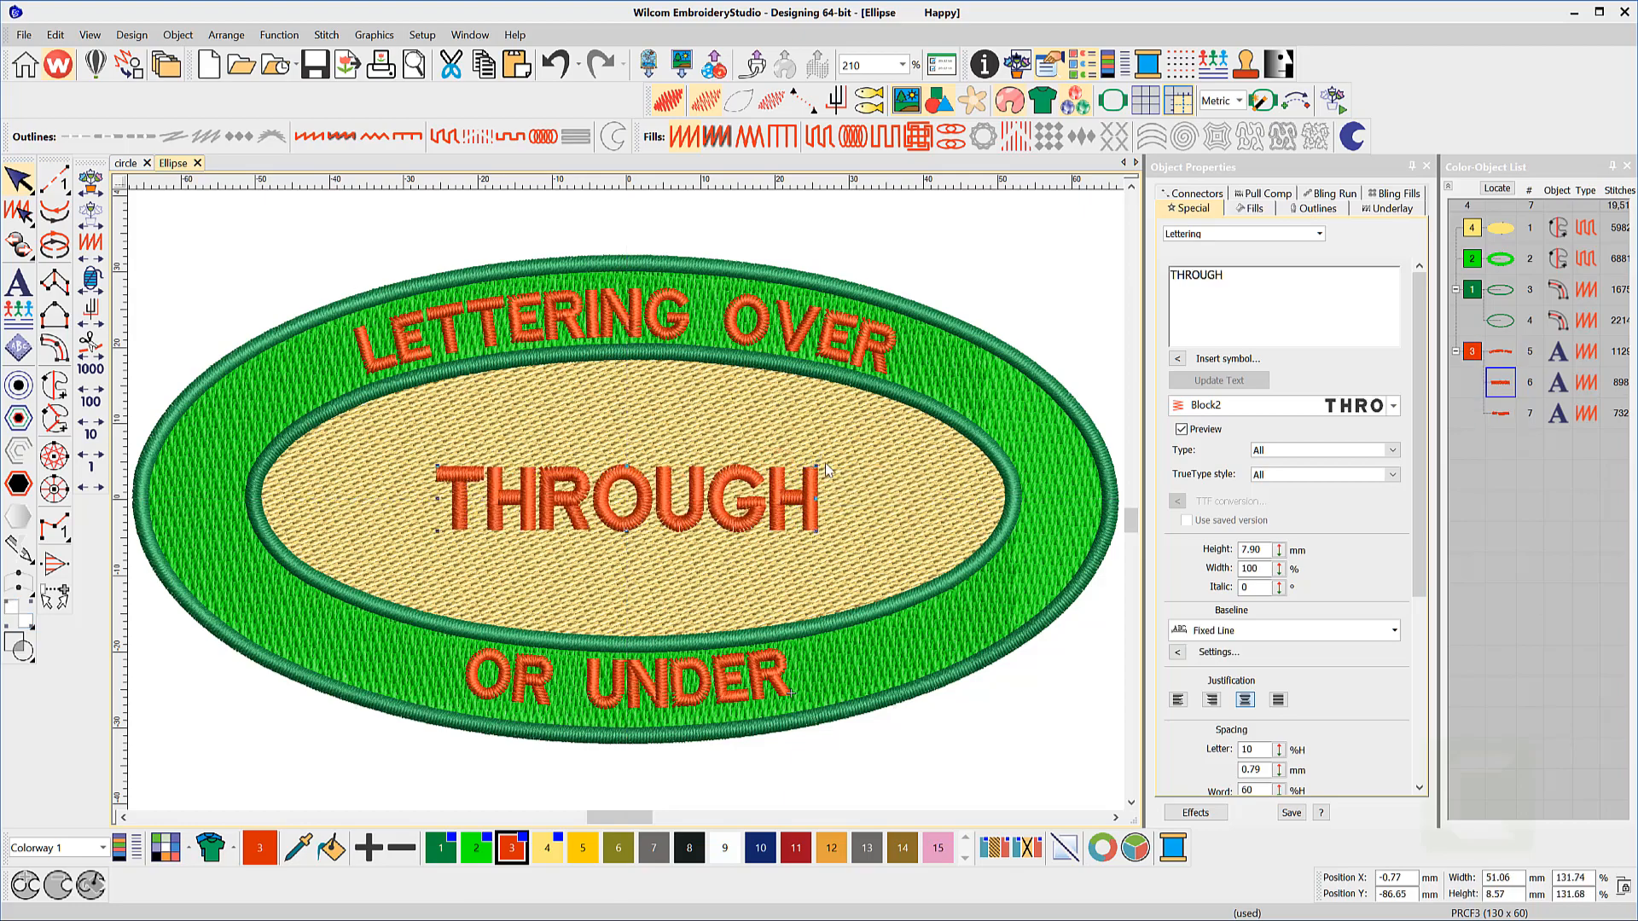
{"action": "left_click", "coordinate": [1392, 405]}
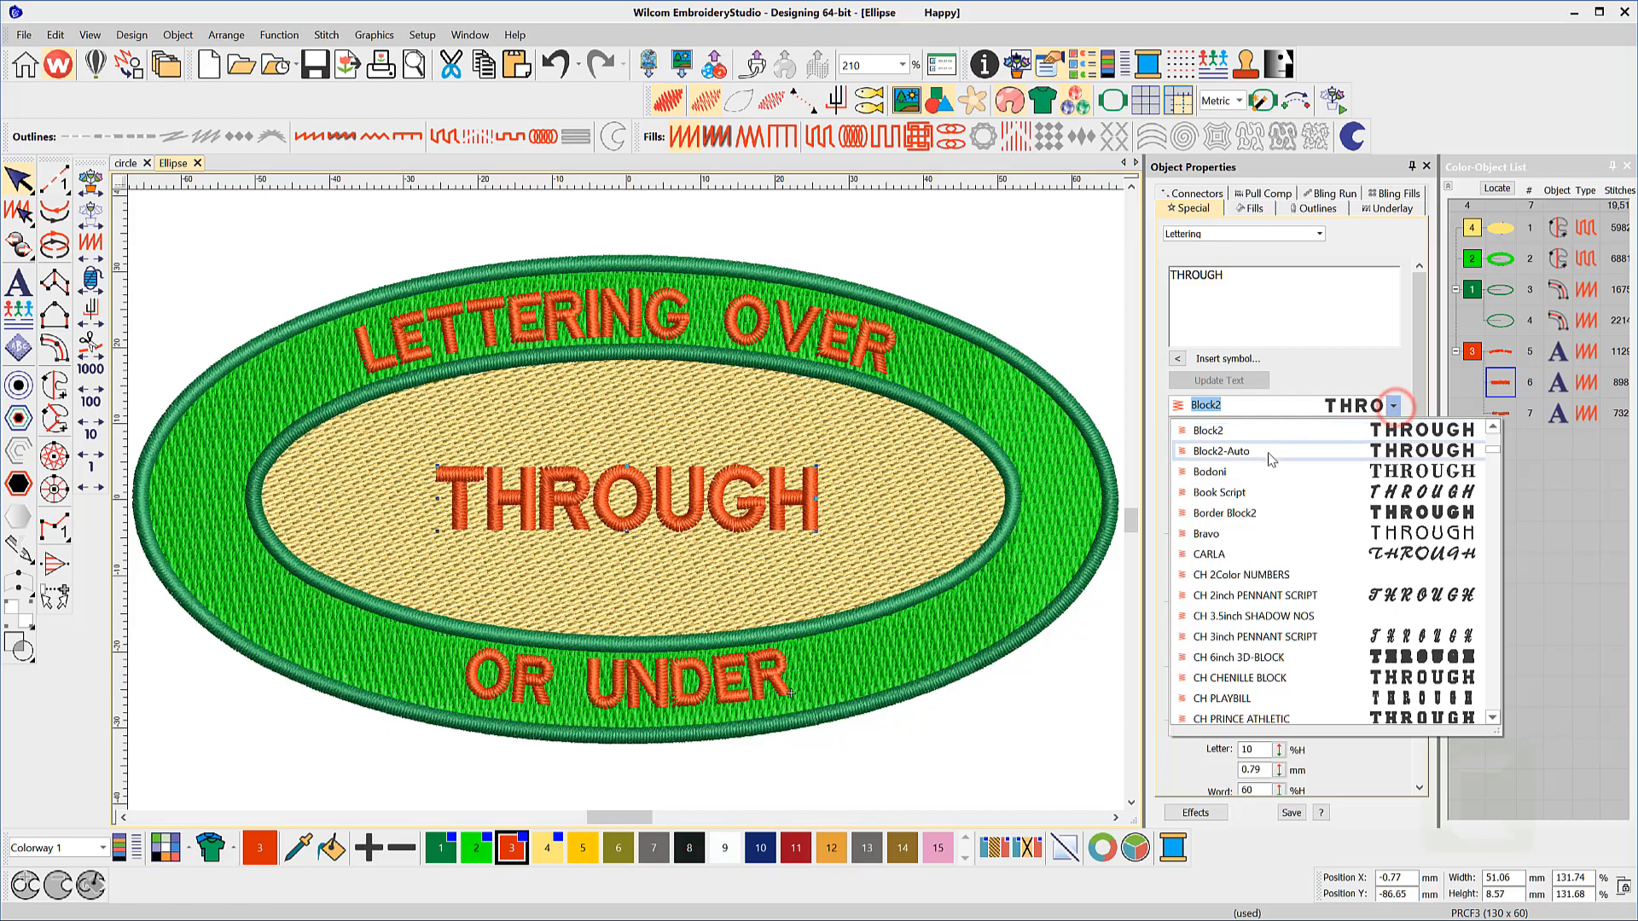